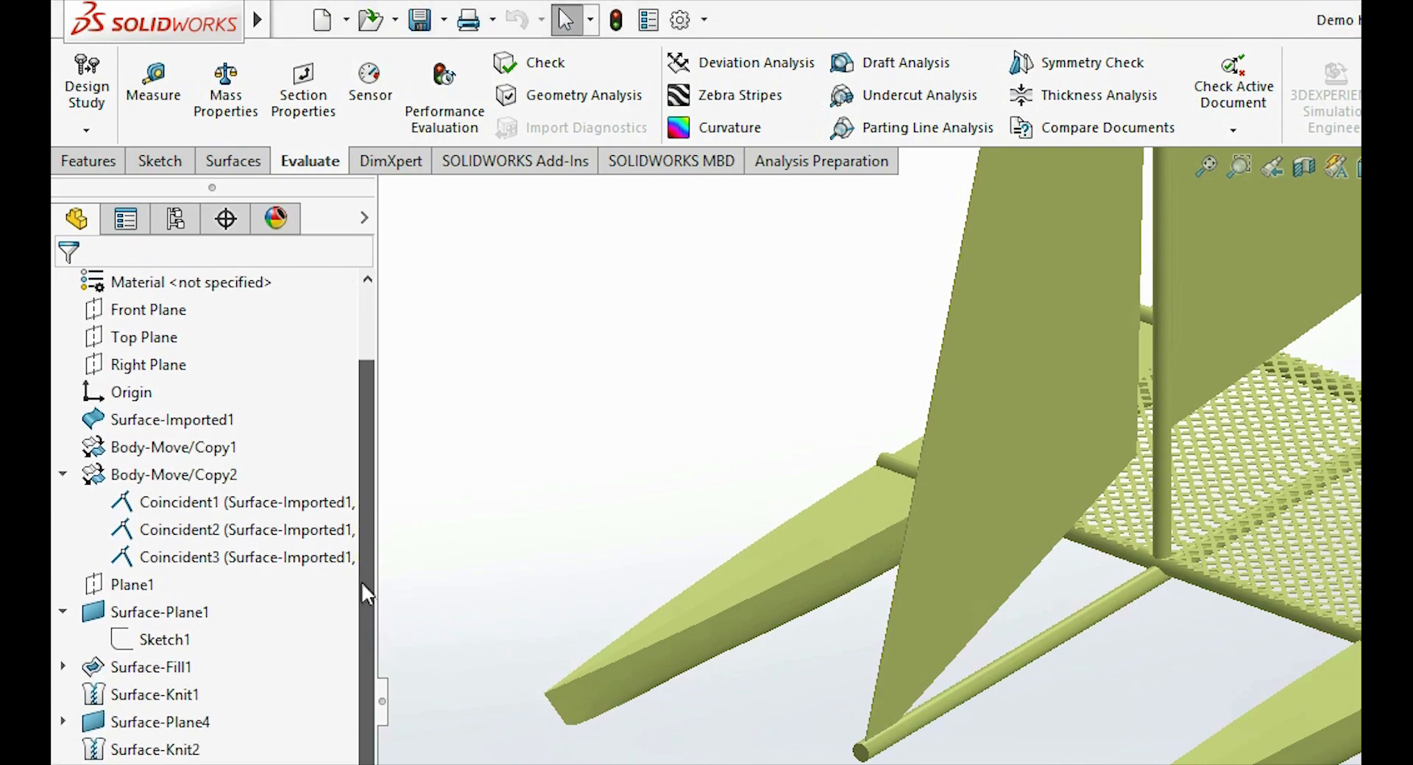
Bring up the catamaran hull's mass properties: about 11044 kg mass and 11.044 m³ volume
scroll("down", 3)
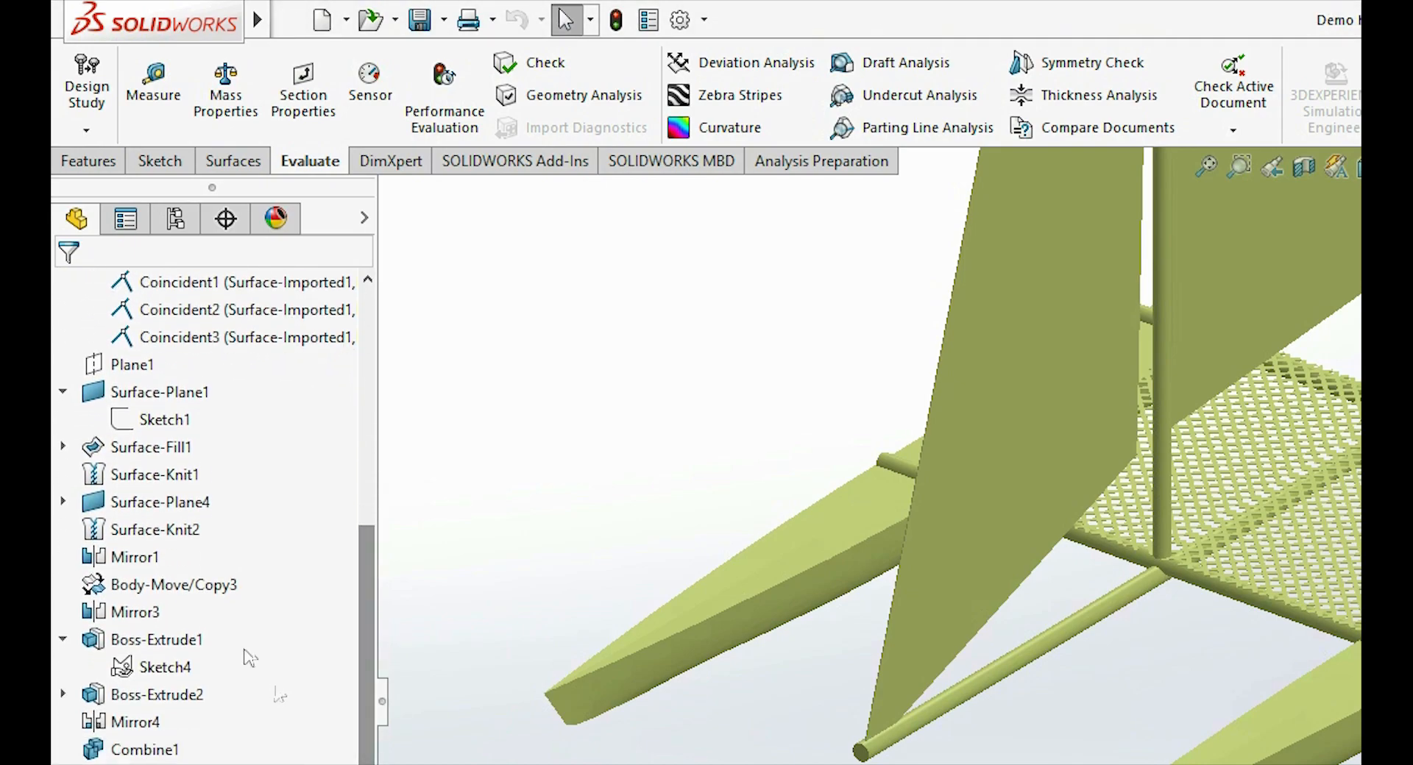
right_click(164, 530)
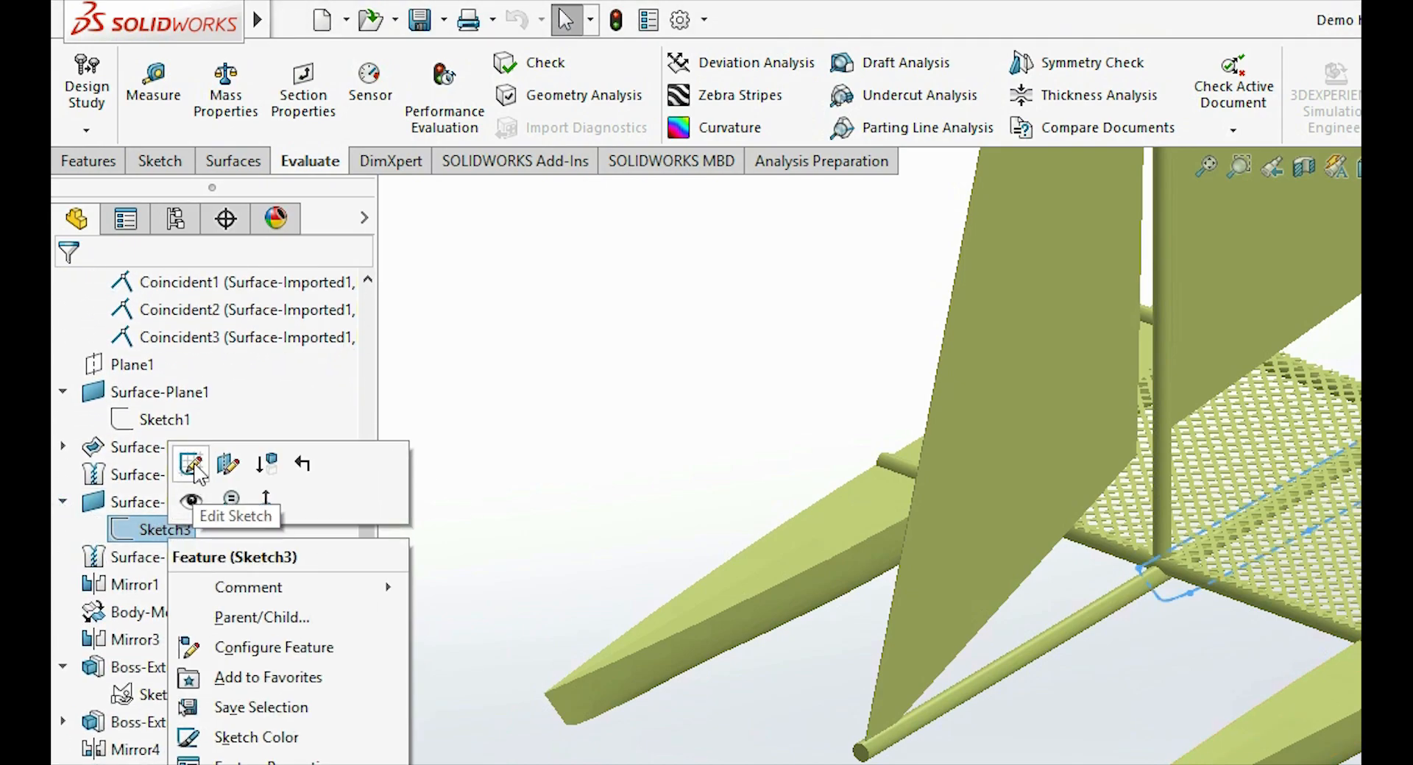
left_click(189, 462)
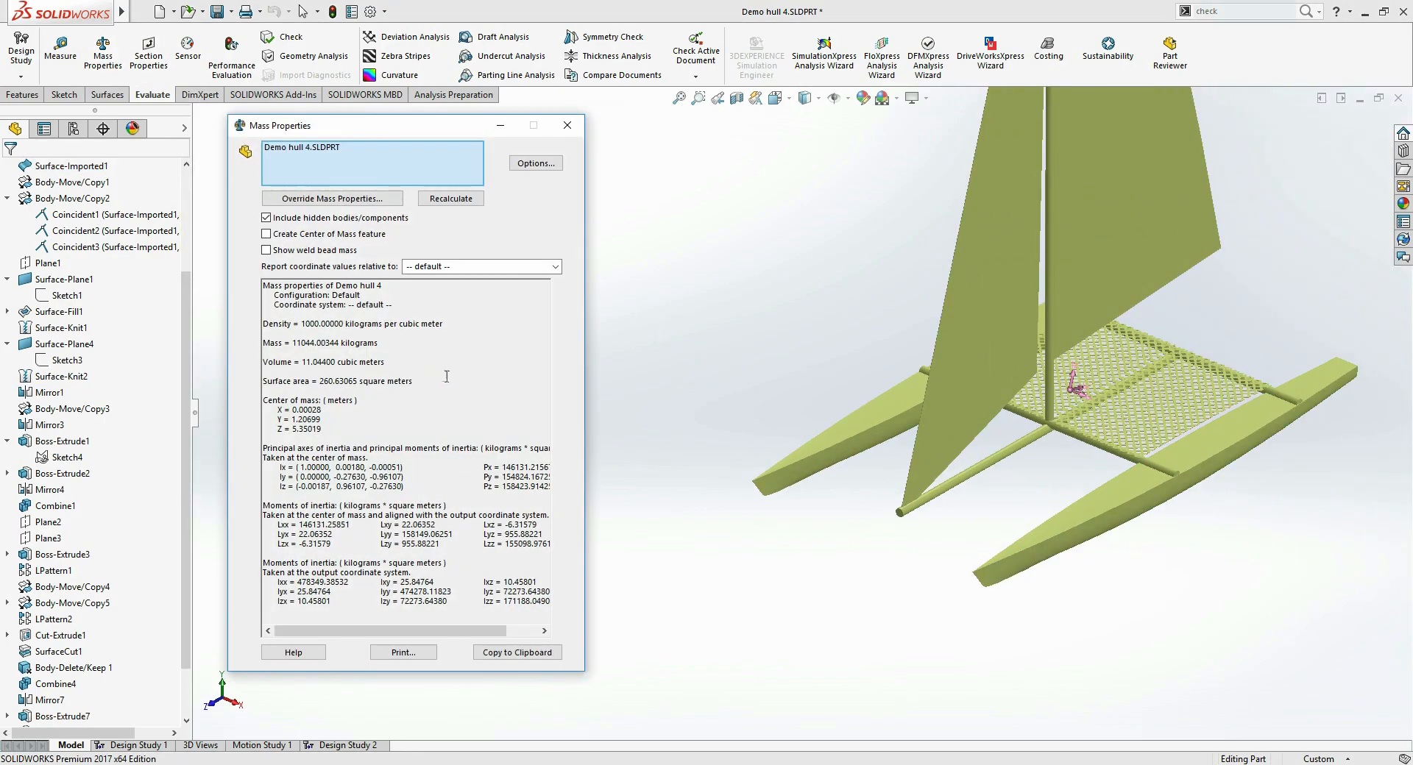
Close Mass Properties and launch the Hydrostatics Calculator on the Demo hull 5 canoe
left_click(147, 50)
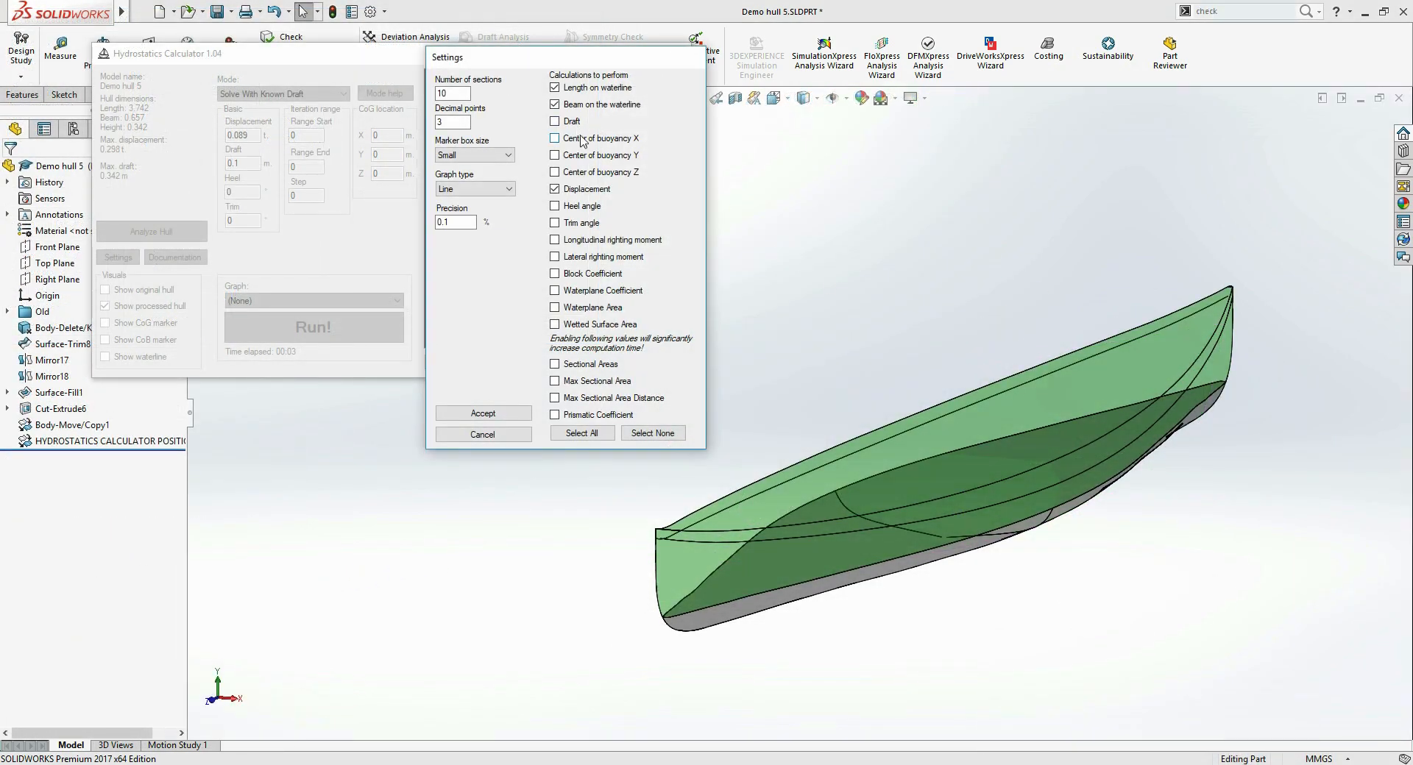
Accept the calculation settings and run the hydrostatics for a 3 m draft, exporting Demo hull 3 results to CSV
left_click(482, 414)
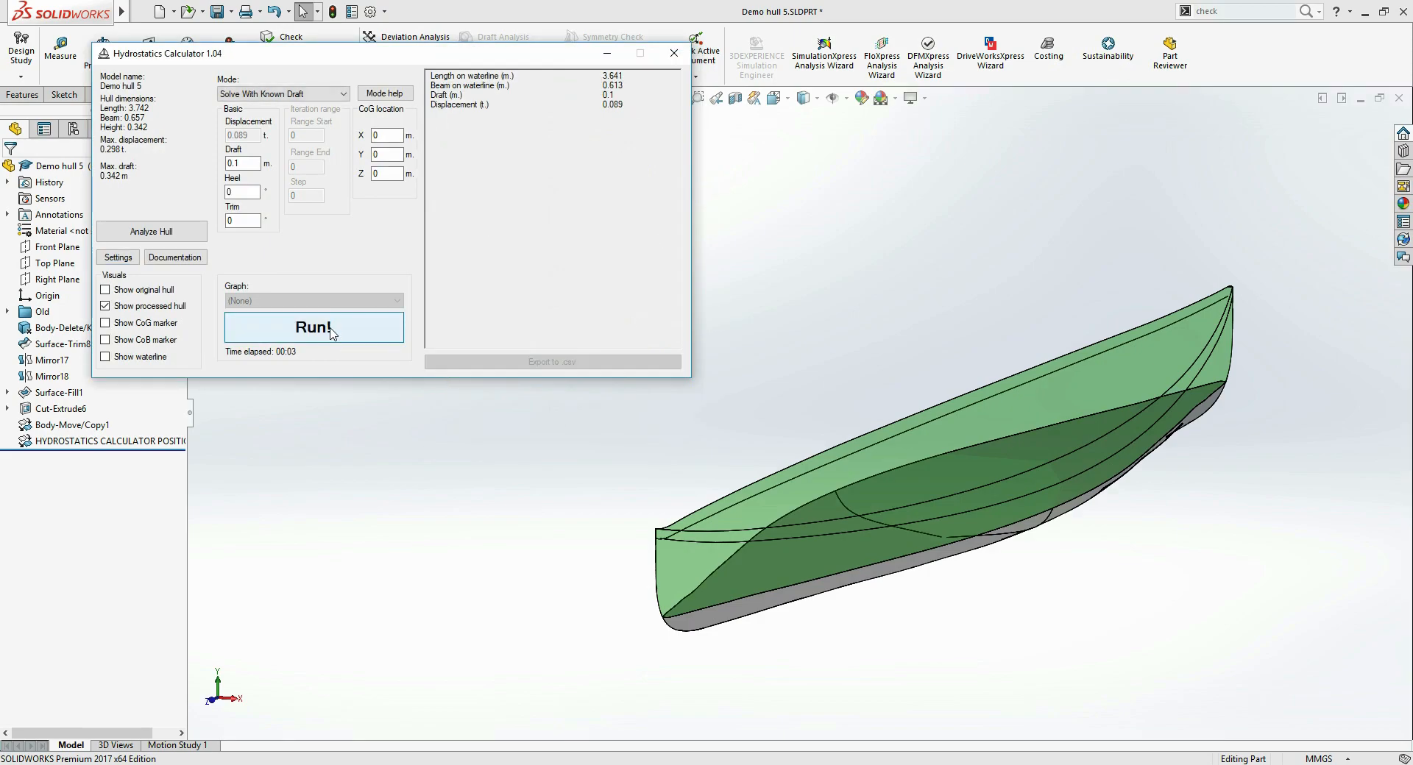
left_click(314, 327)
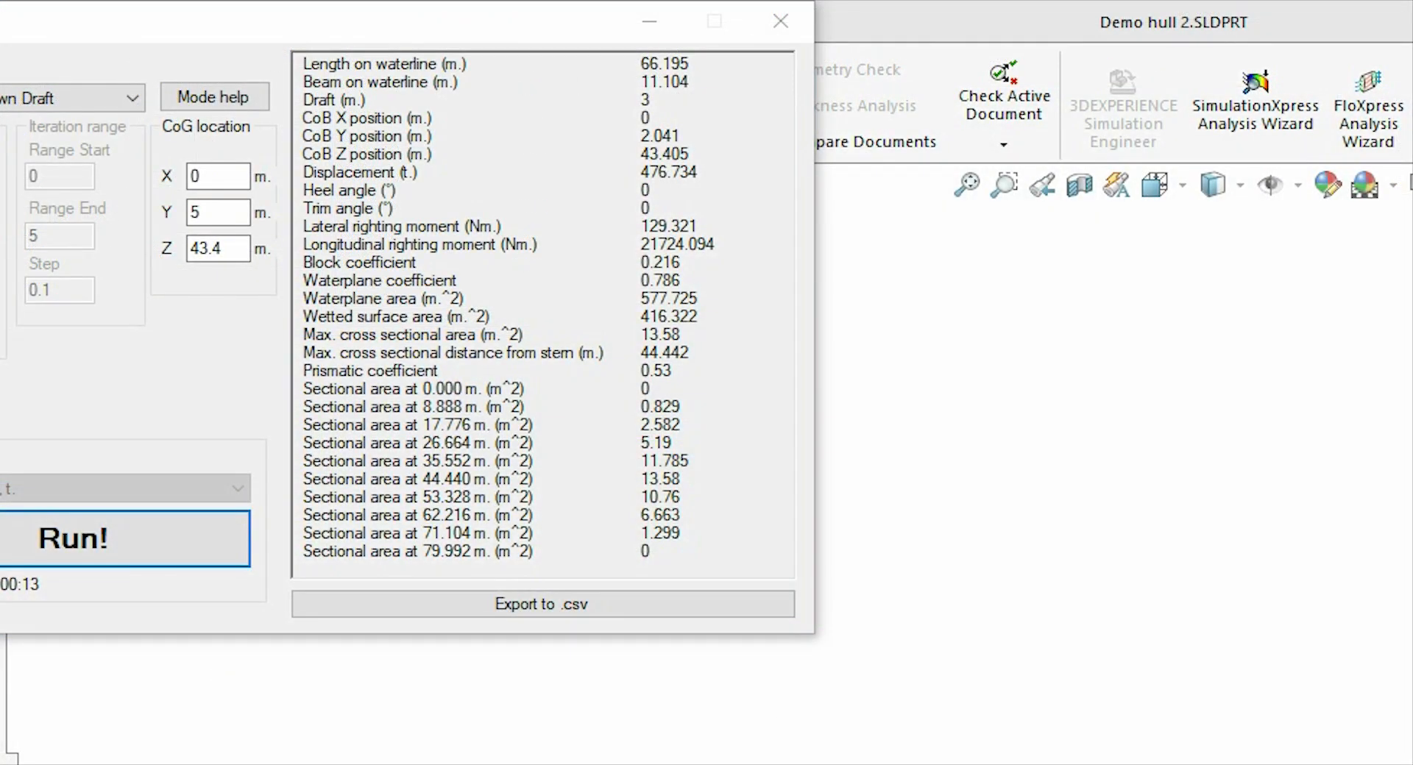
mouse_move(1275, 601)
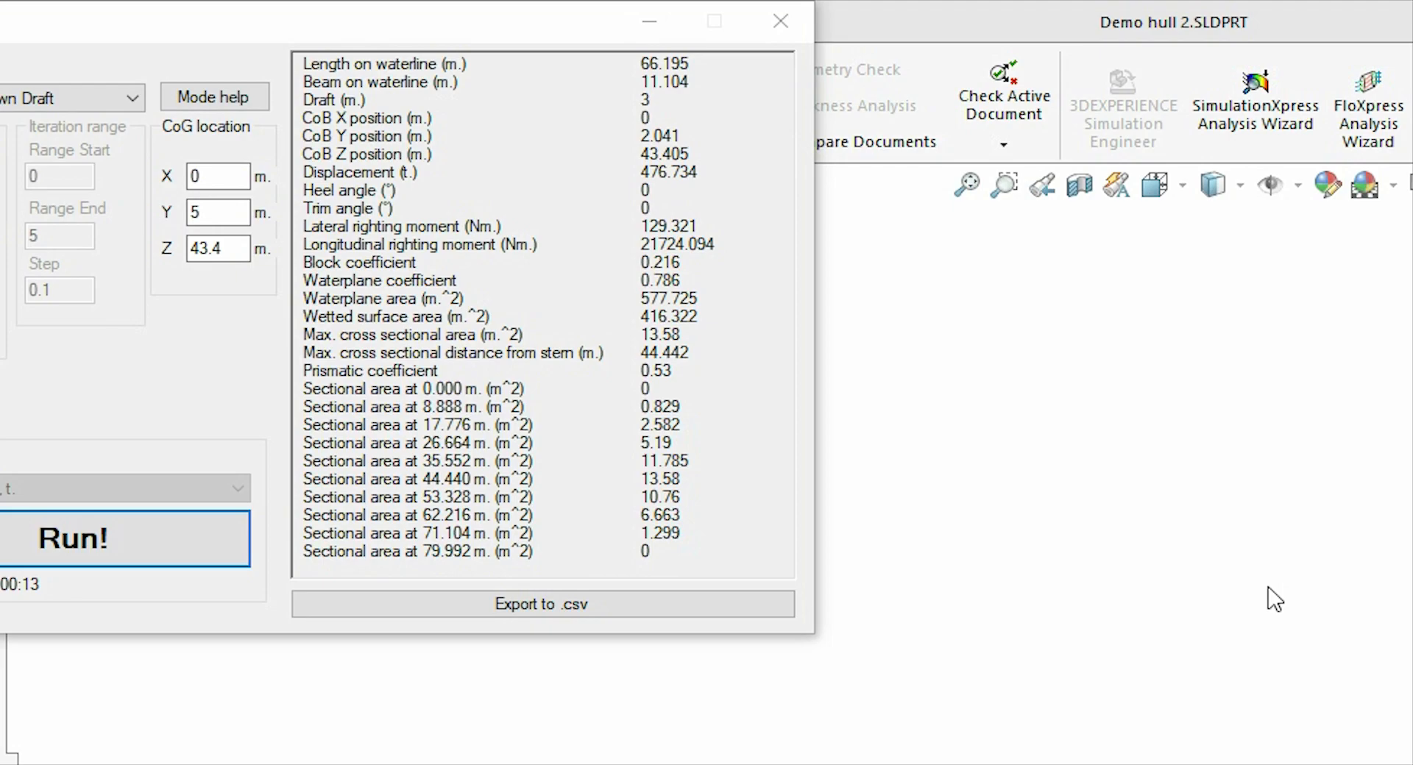
left_click(542, 604)
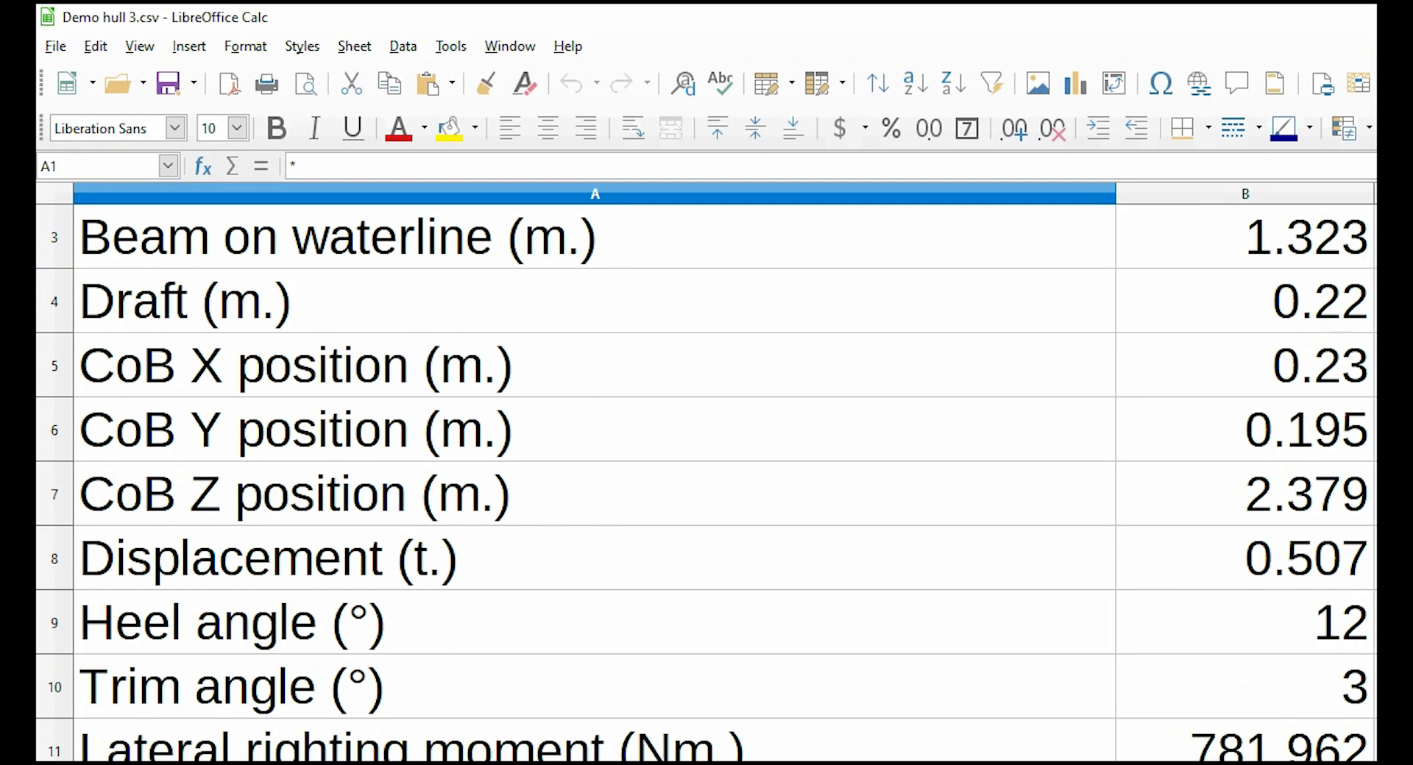
Scroll through the Demo hull 3 CSV rows from beam on waterline to the sectional areas
scroll("down", 3)
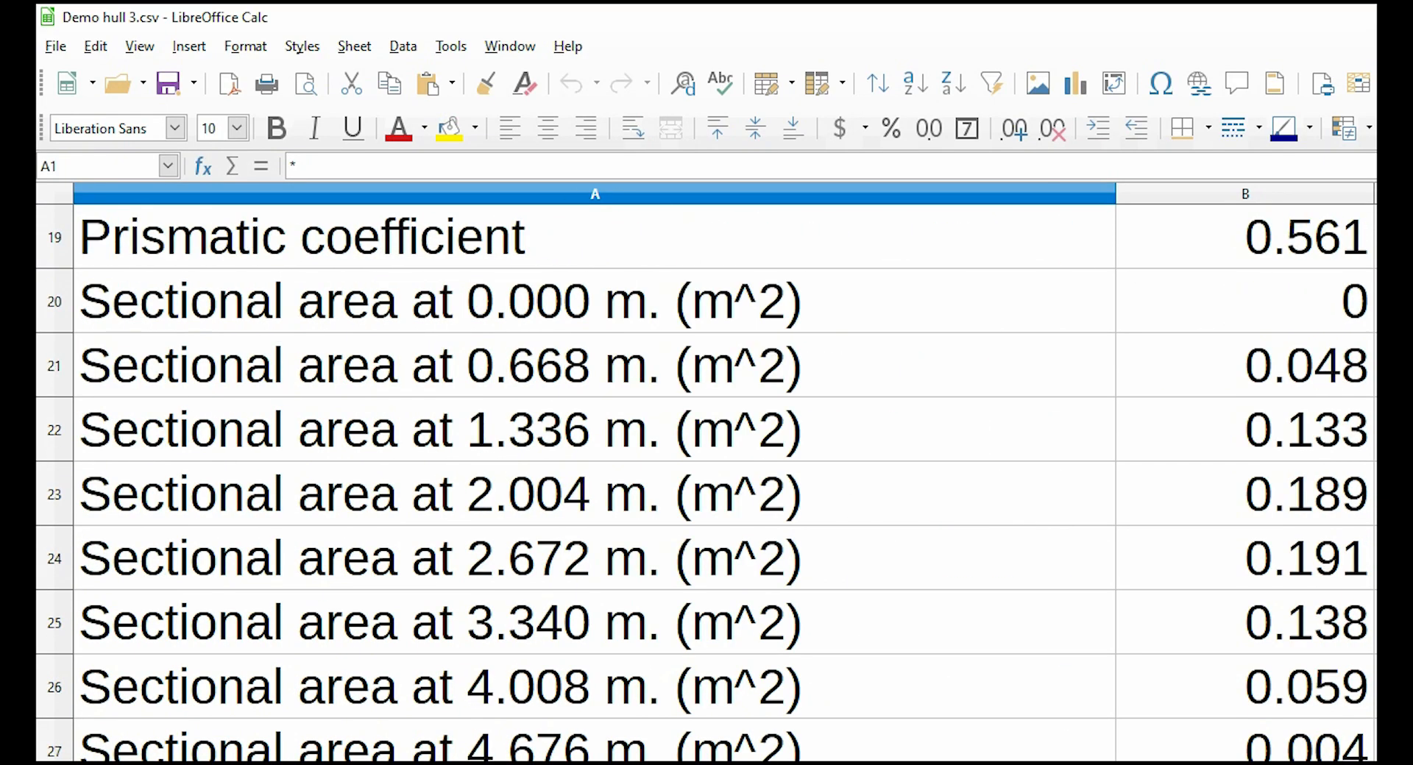
scroll("down", 3)
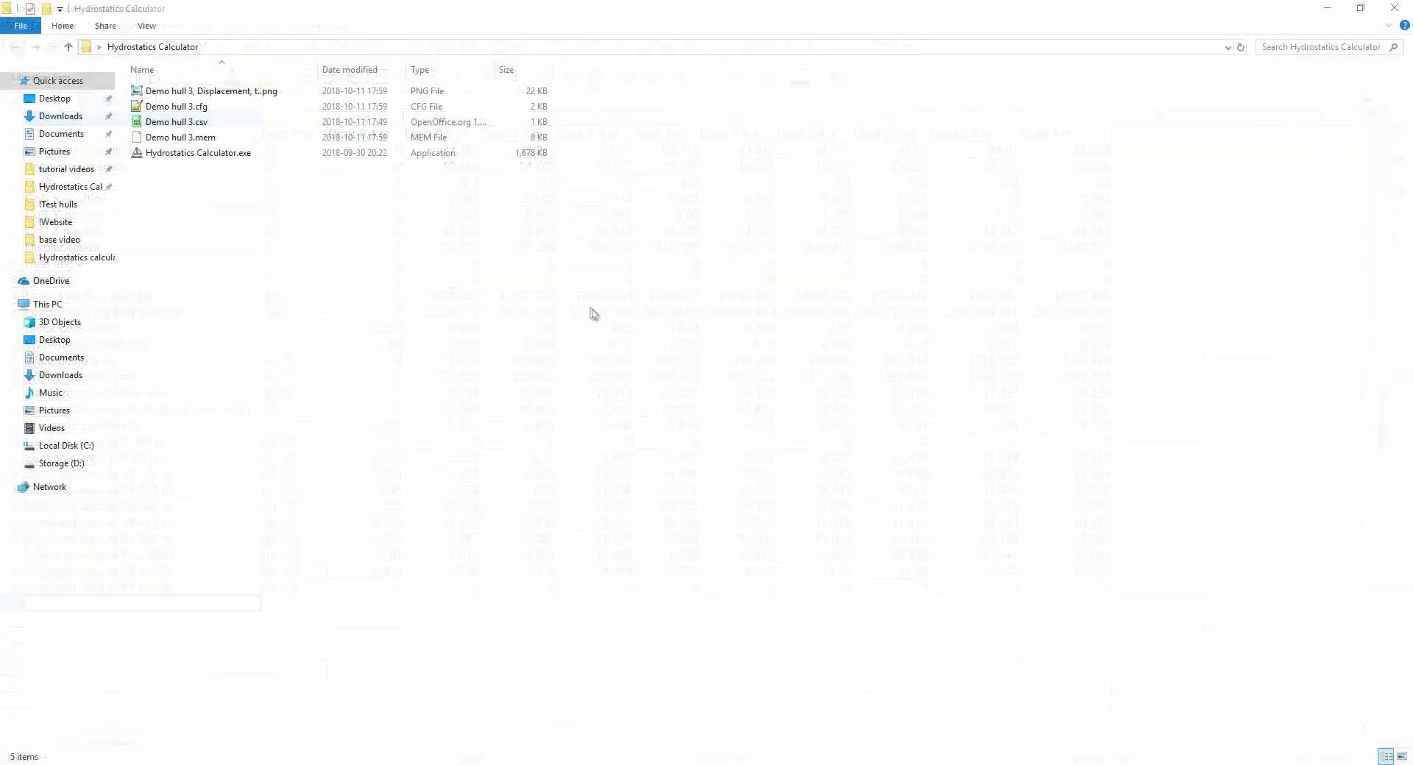
Open an item in the Hydrostatics Calculator folder listing the Demo hull 3 exports
double_click(212, 90)
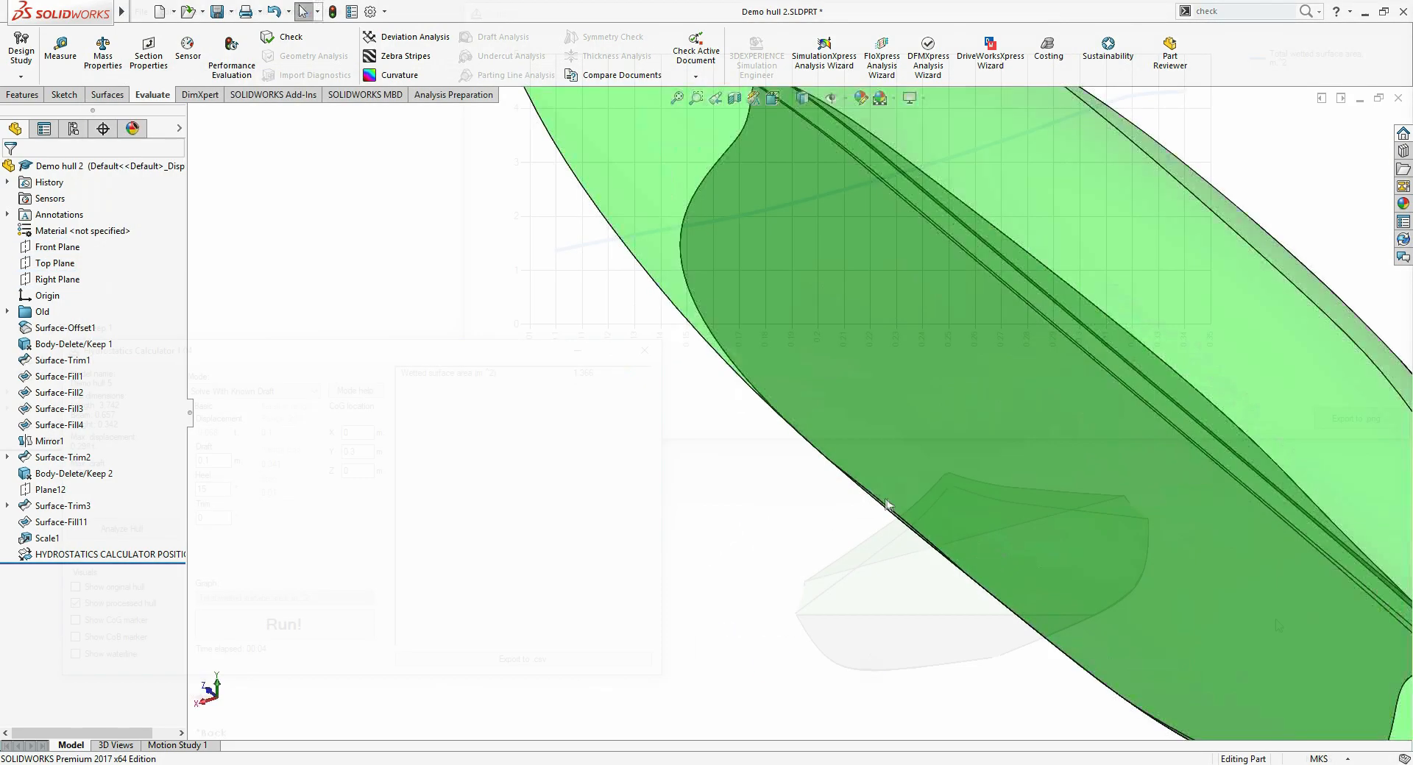
Graph total wetted surface area over a draft range, then analyse the Demo hull 4 catamaran
left_click(283, 624)
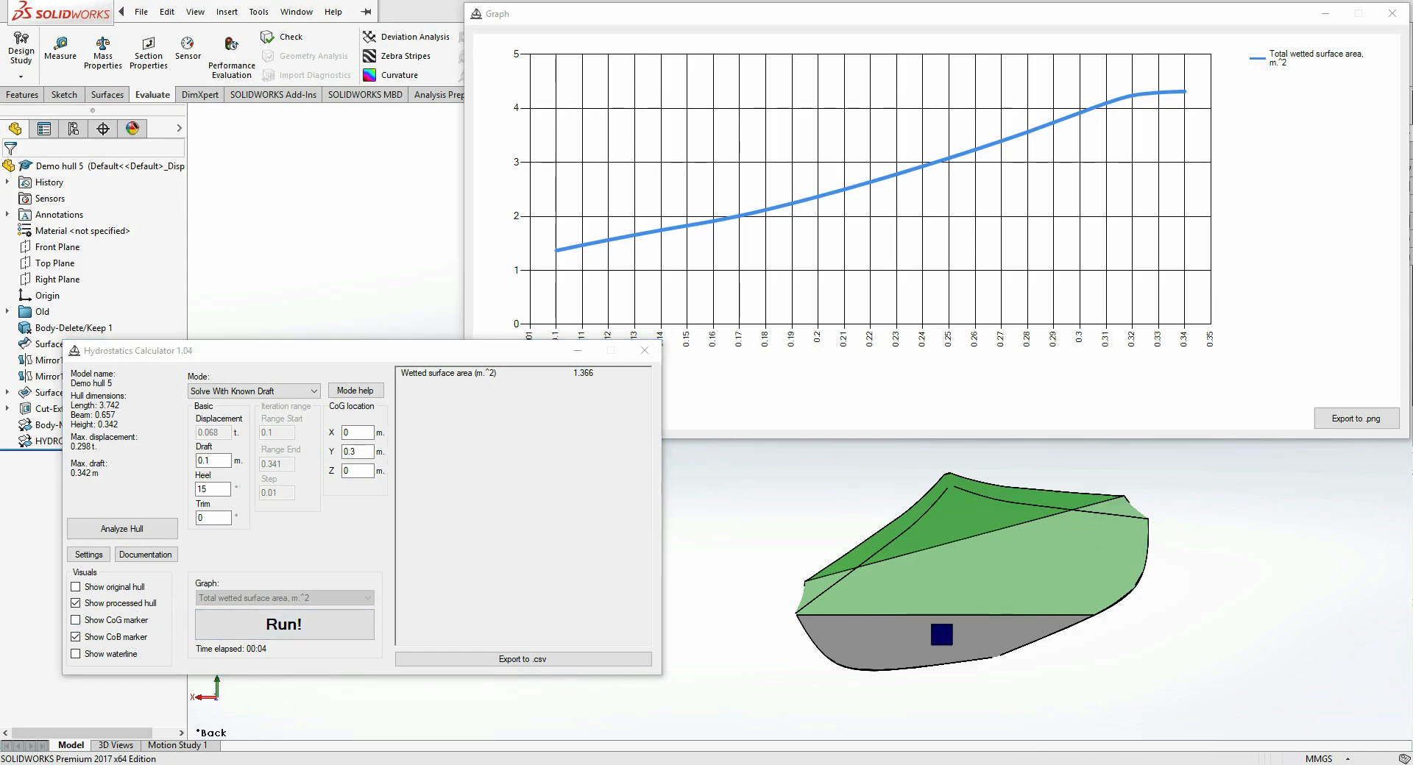
mouse_move(1288, 658)
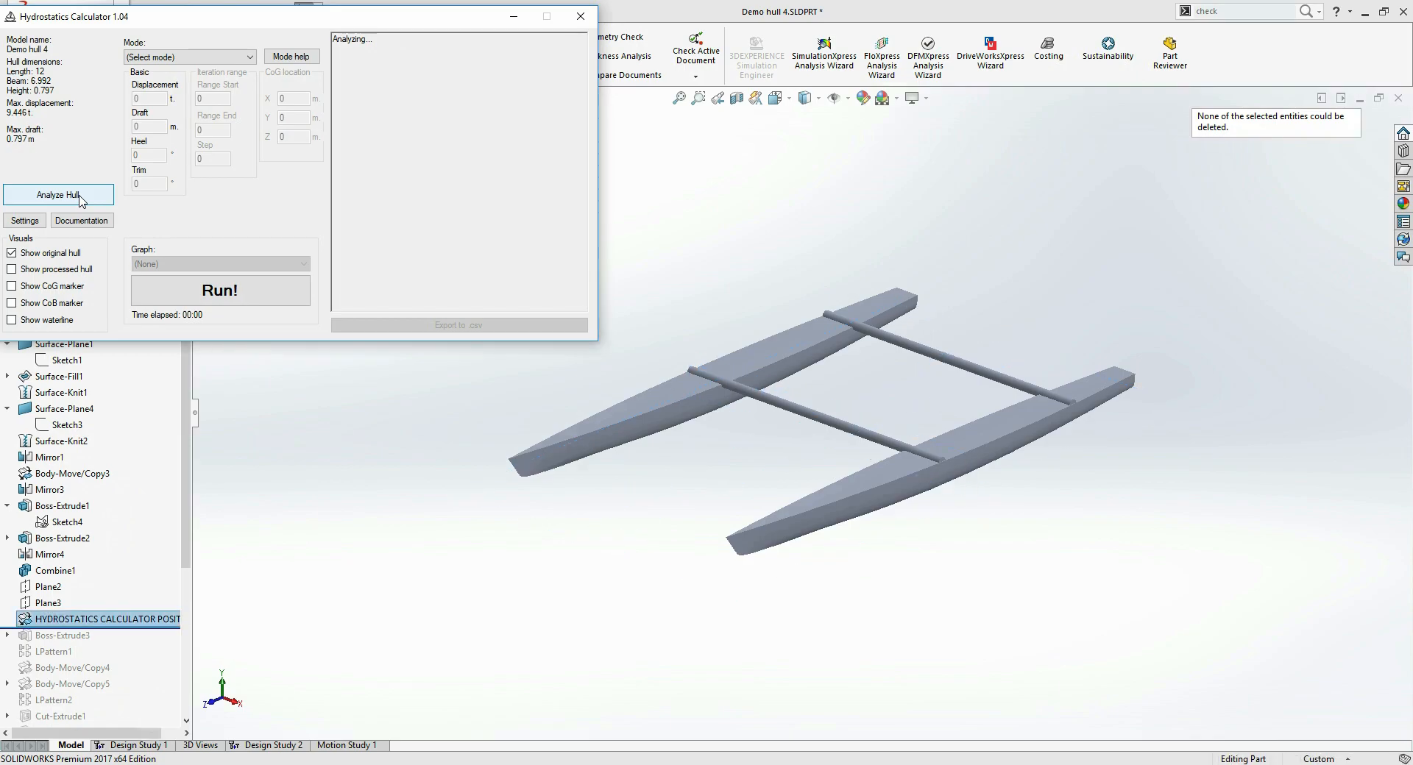
left_click(580, 16)
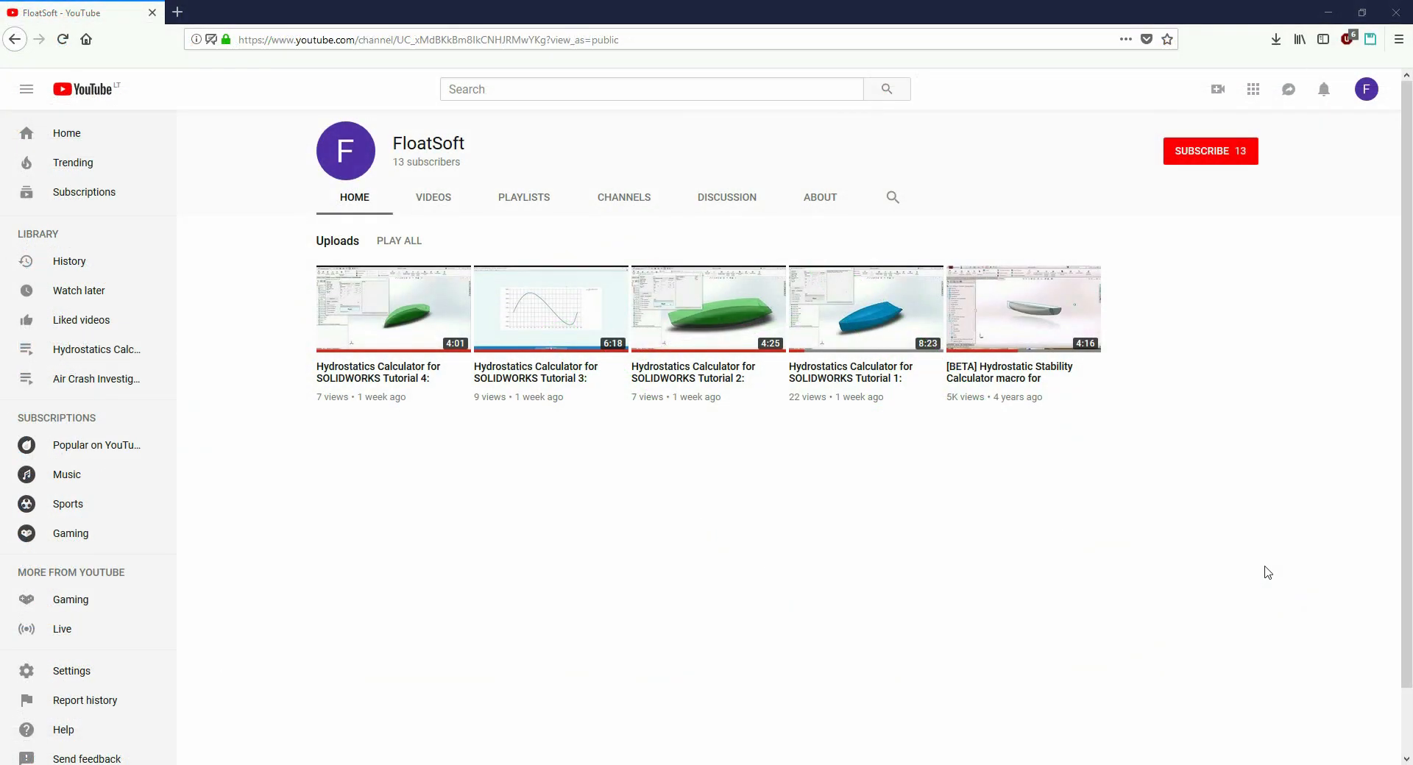
mouse_move(1177, 527)
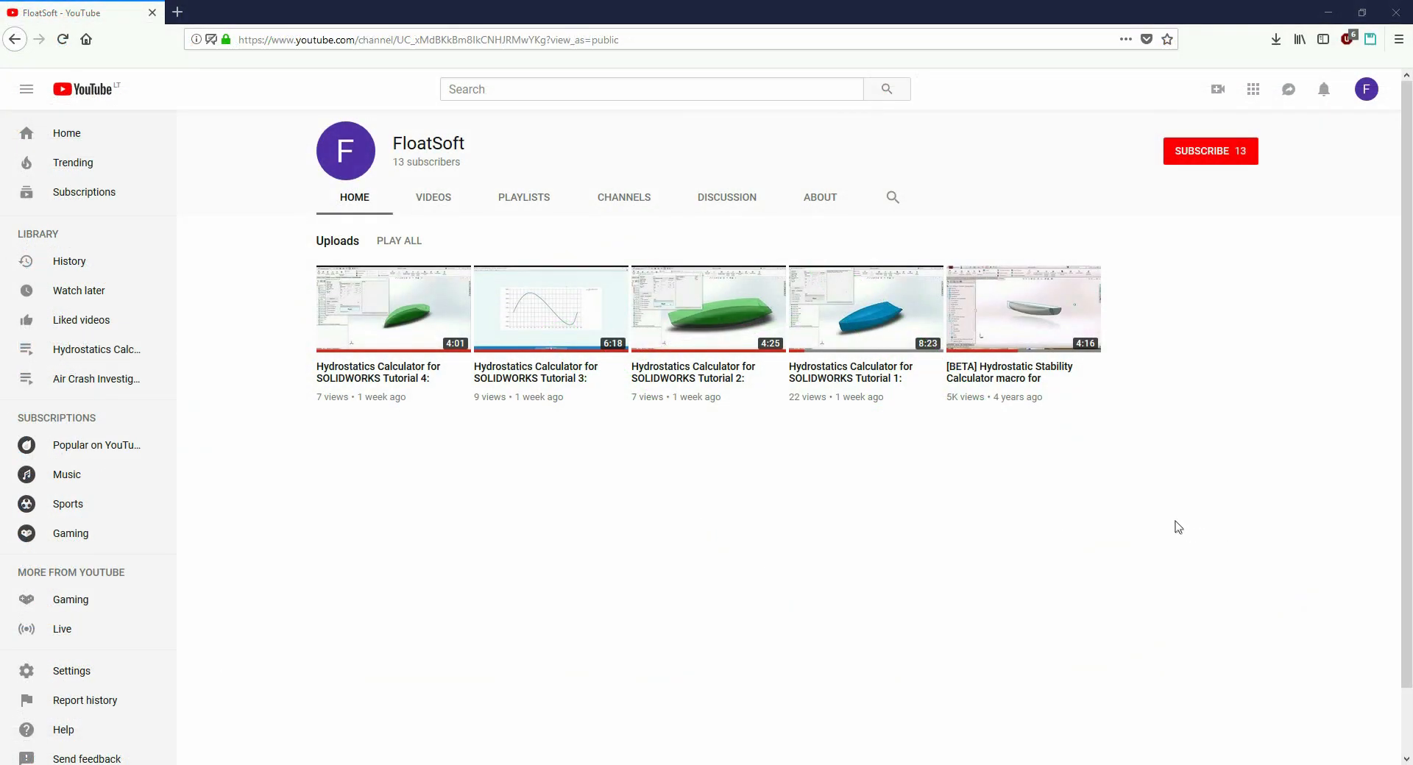